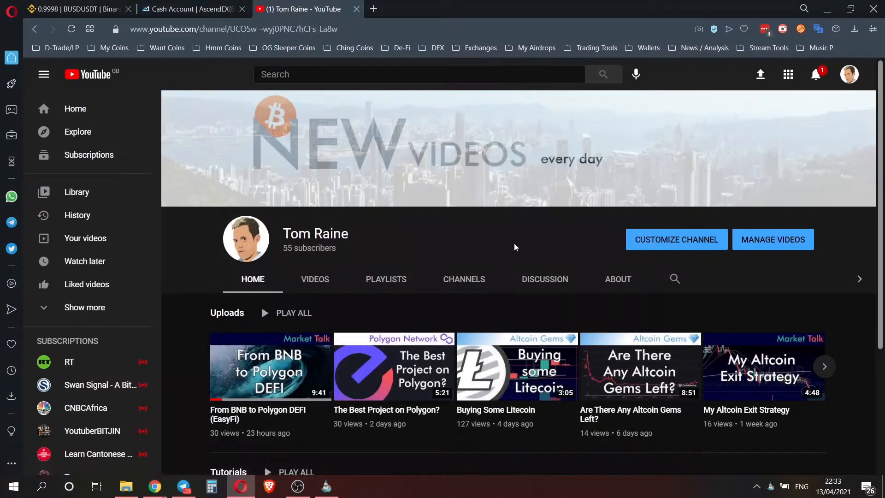
{"action": "mouse_move", "coordinate": [544, 247]}
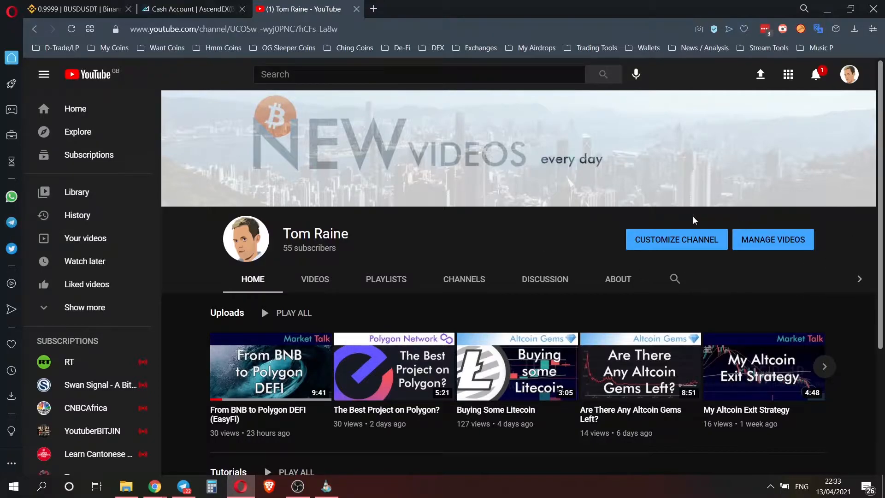
{"action": "mouse_move", "coordinate": [522, 221]}
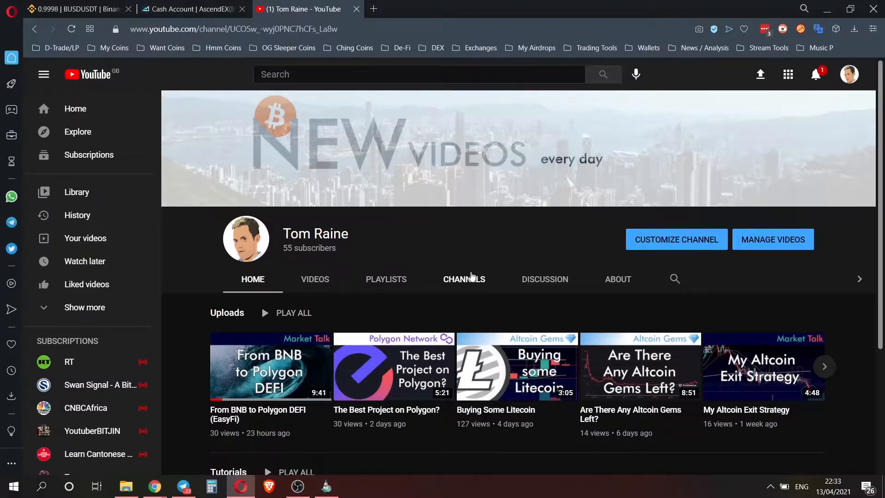
{"action": "mouse_move", "coordinate": [497, 244]}
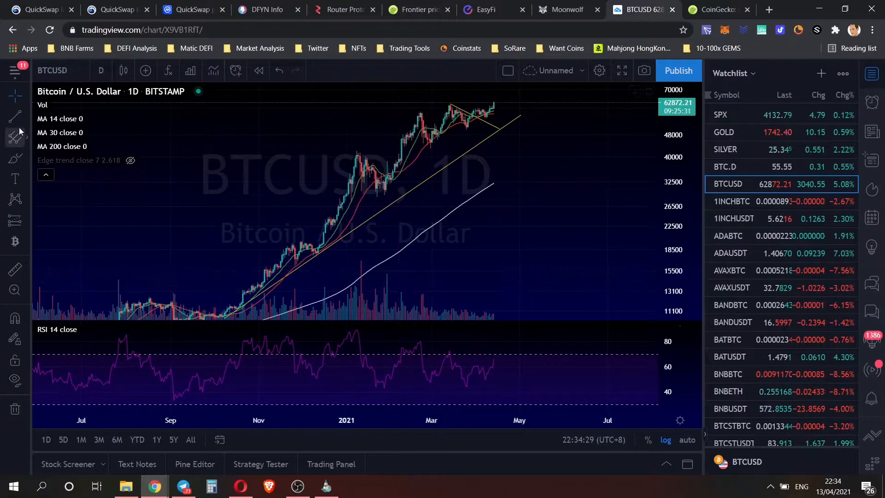
- Browse CoinGecko's prices-by-market-cap table for top 24h gainers like XRP, NEXO, Polygon and Dogecoin
{"action": "left_click", "coordinate": [717, 10]}
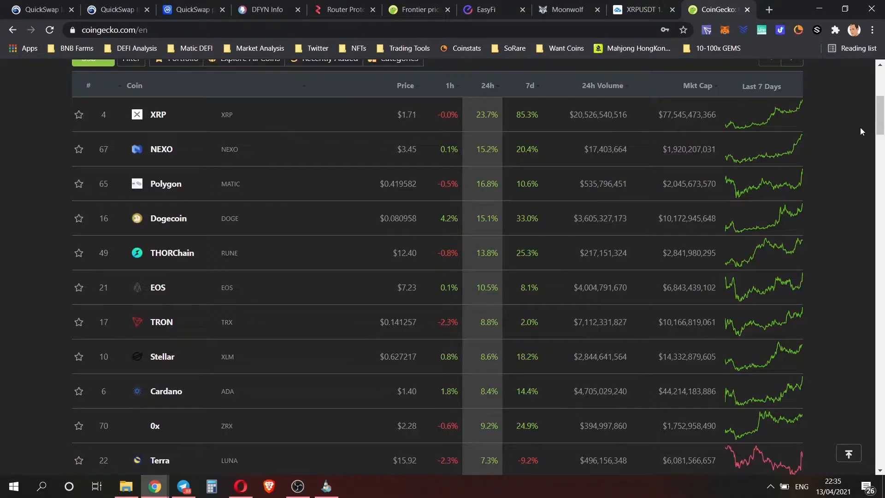
{"action": "mouse_move", "coordinate": [334, 134]}
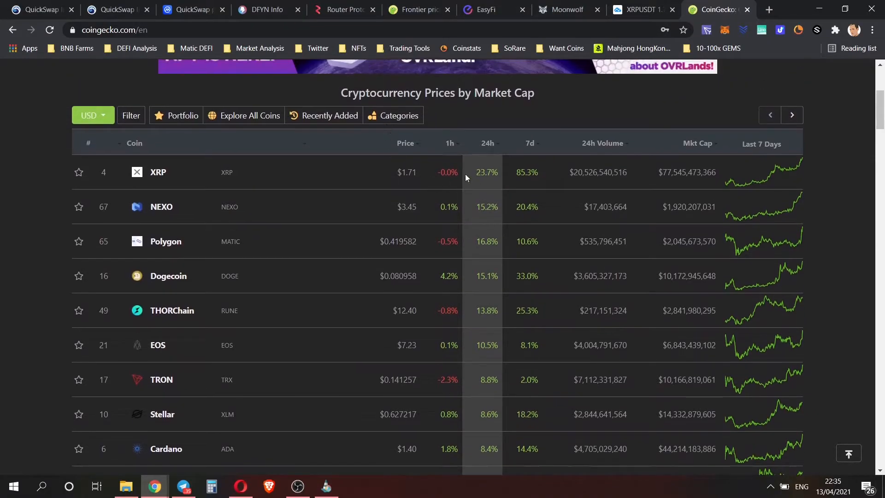
{"action": "mouse_move", "coordinate": [479, 225]}
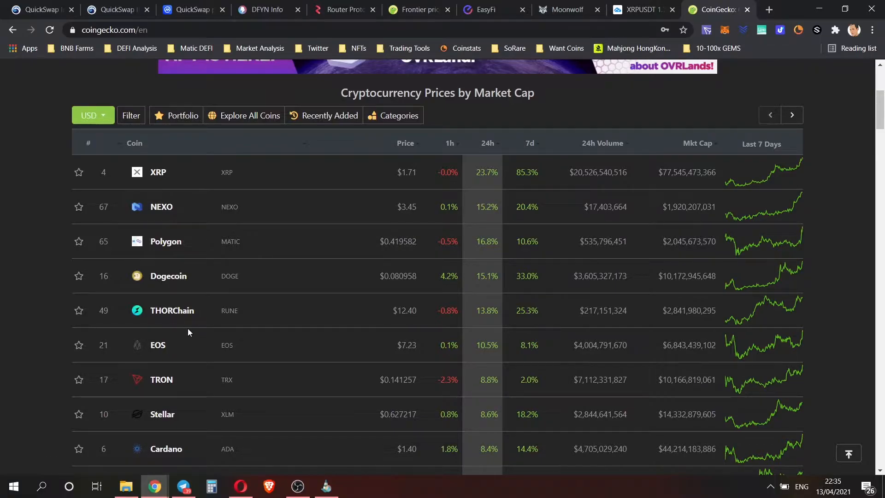
{"action": "scroll", "scroll_direction": "down", "scroll_amount": 3}
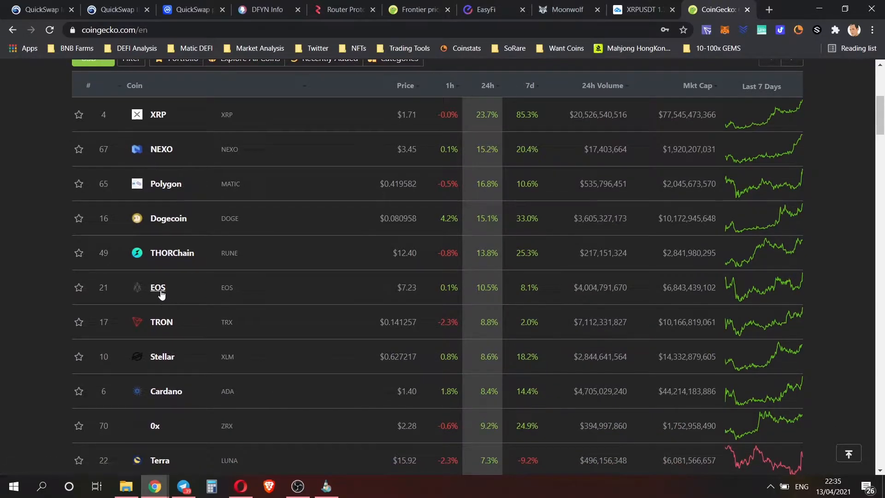
{"action": "mouse_move", "coordinate": [165, 184]}
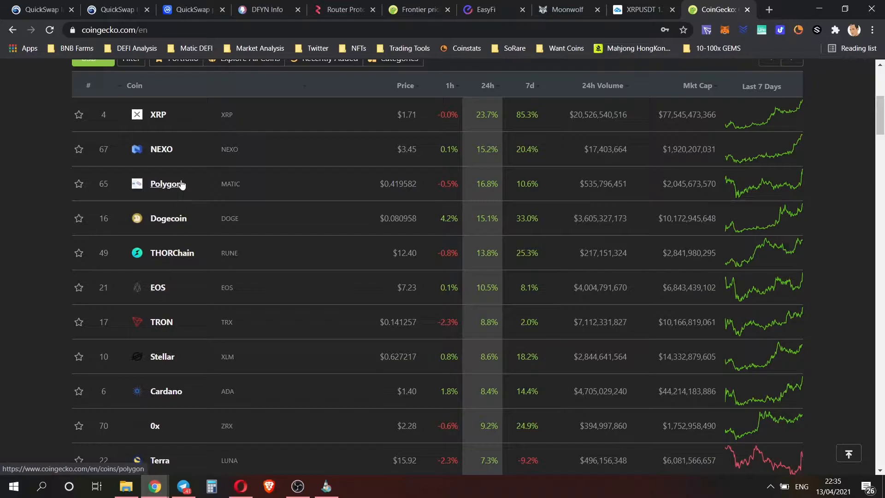
{"action": "mouse_move", "coordinate": [158, 288]}
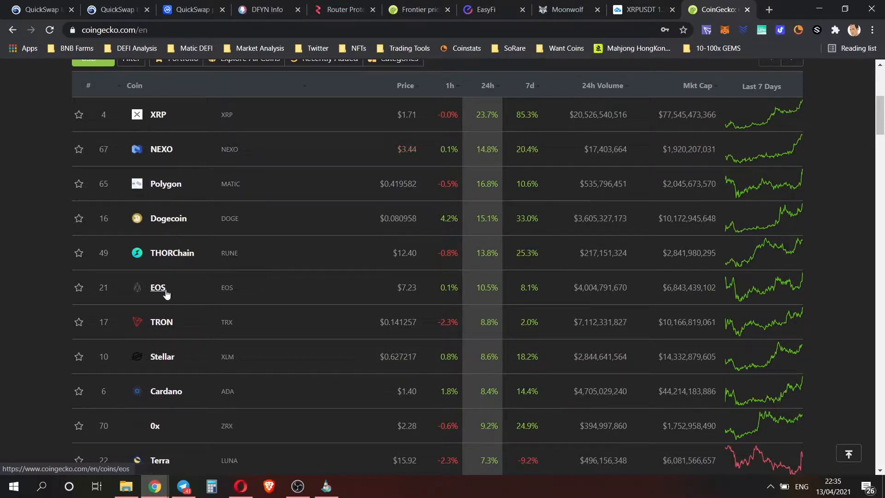
{"action": "mouse_move", "coordinate": [171, 401]}
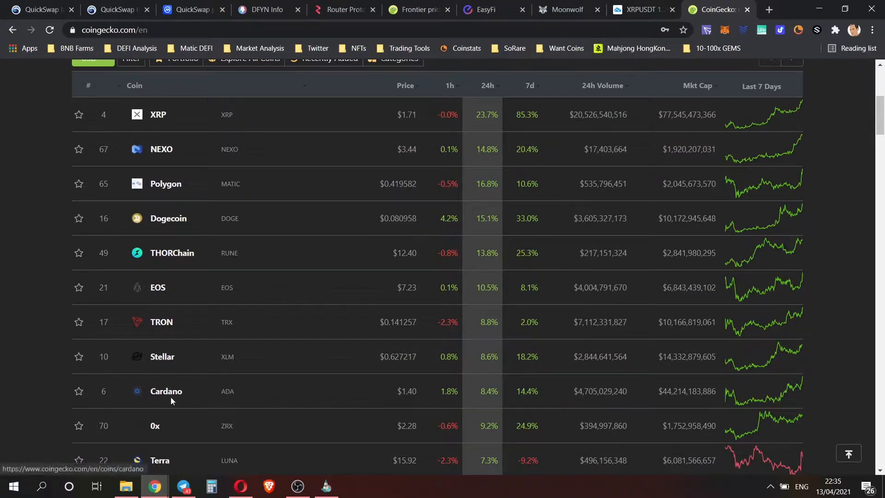
{"action": "mouse_move", "coordinate": [272, 388]}
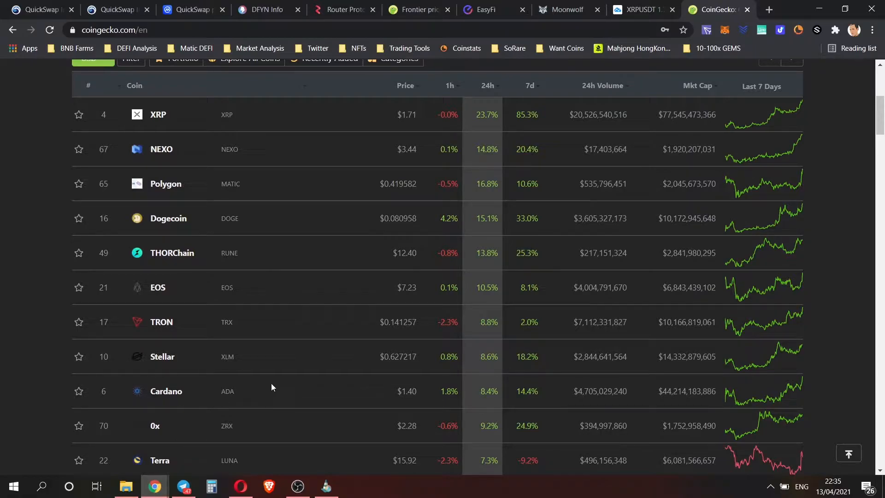
{"action": "scroll", "scroll_direction": "down", "scroll_amount": 3}
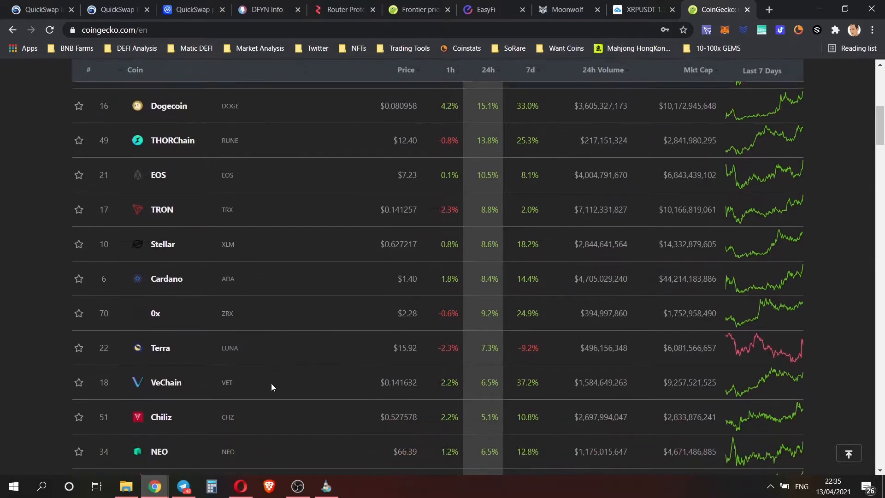
{"action": "scroll", "scroll_direction": "down", "scroll_amount": 3}
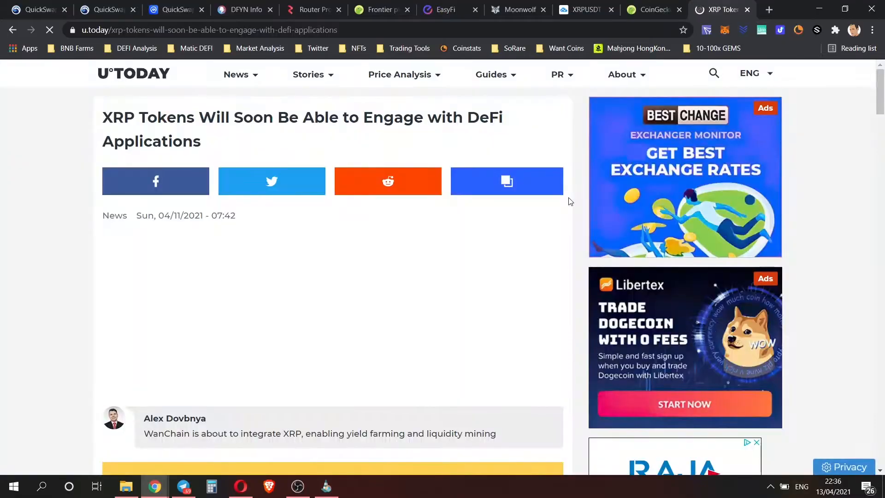
- Read the XRP DeFi article and select the Wanchain/Ethereum passage through the Bitcoin and EOS sentence
{"action": "scroll", "scroll_direction": "down", "scroll_amount": 3}
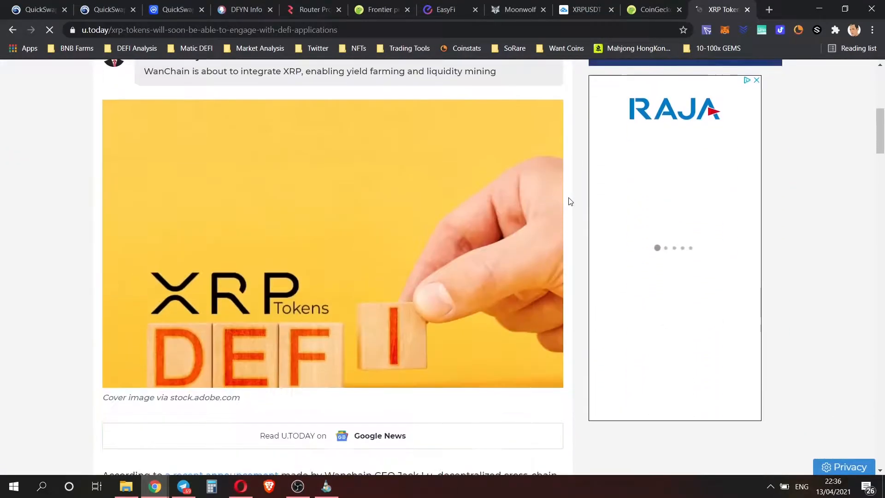
{"action": "scroll", "scroll_direction": "down", "scroll_amount": 3}
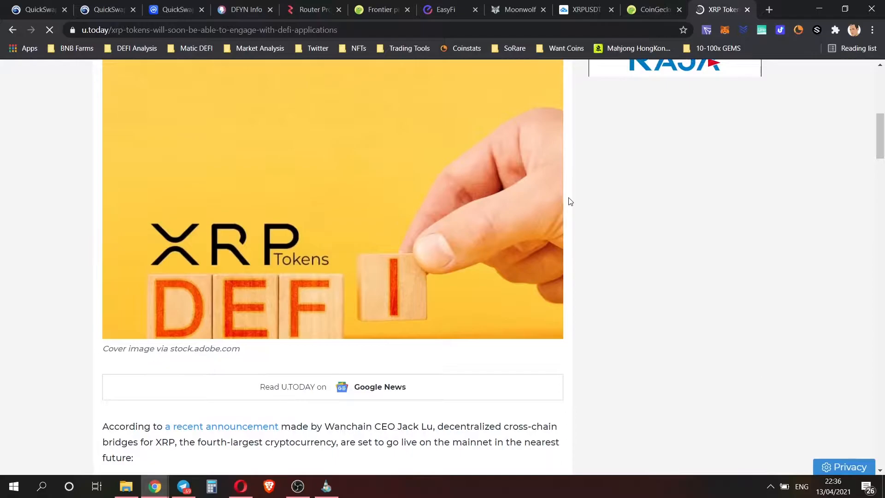
{"action": "scroll", "scroll_direction": "down", "scroll_amount": 3}
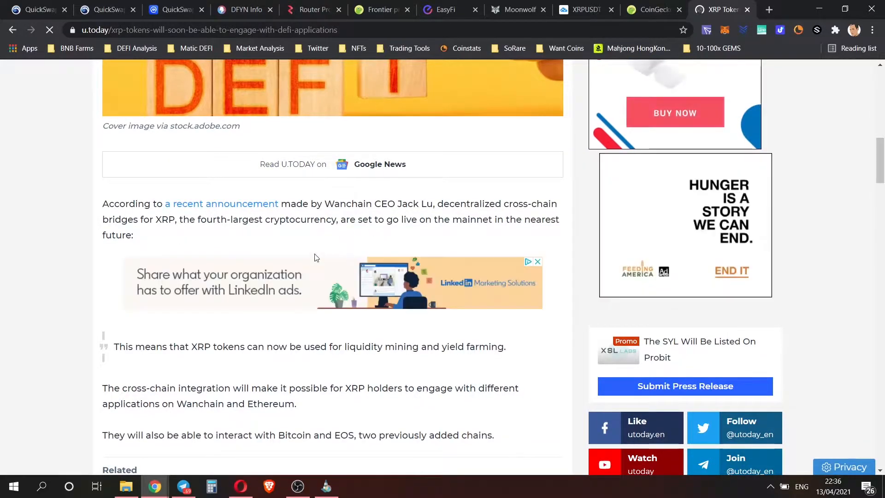
{"action": "scroll", "scroll_direction": "down", "scroll_amount": 3}
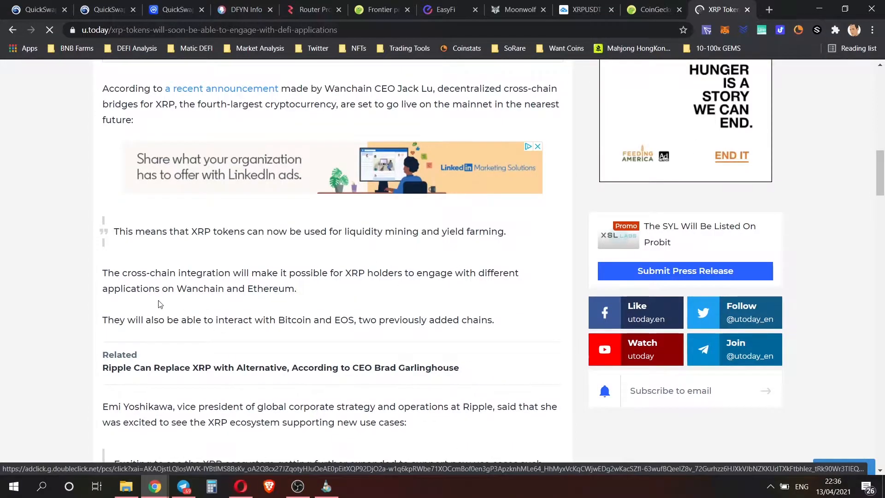
{"action": "left_click_drag", "start_coordinate": [177, 289], "coordinate": [288, 289]}
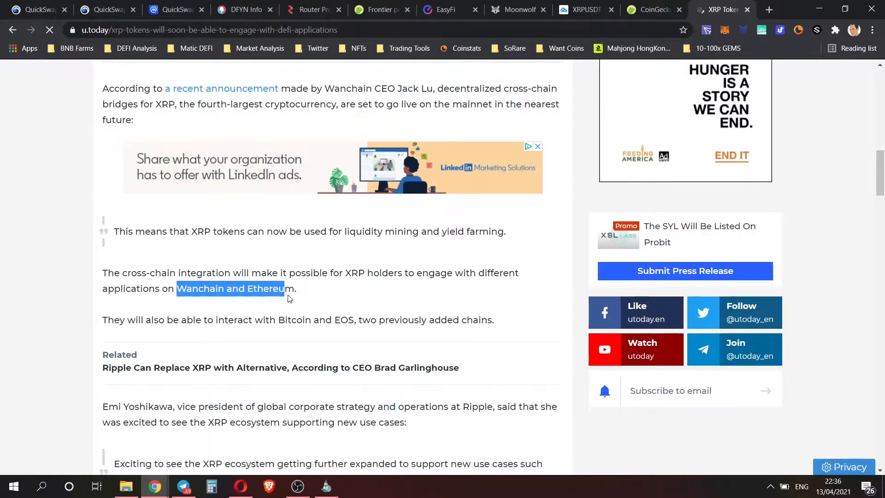
{"action": "left_click_drag", "start_coordinate": [285, 289], "coordinate": [296, 320]}
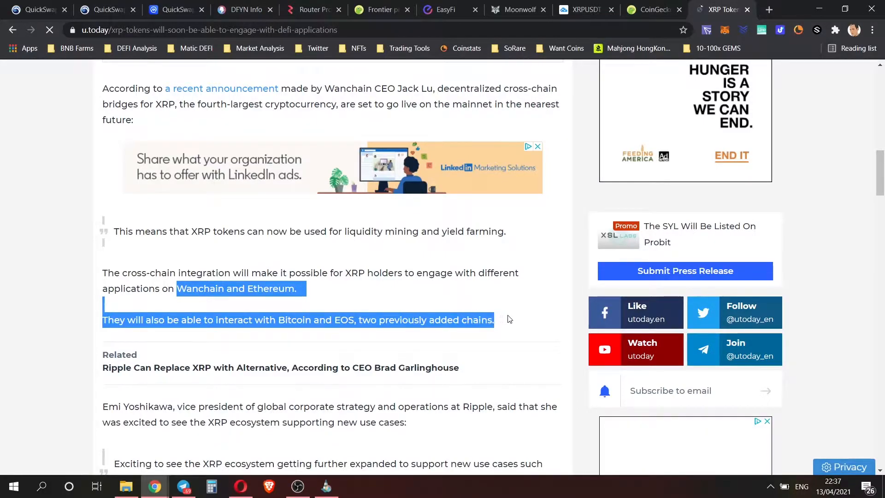
- Bring up the TradingView XRP / TetherUS daily chart with RSI
{"action": "left_click", "coordinate": [586, 9]}
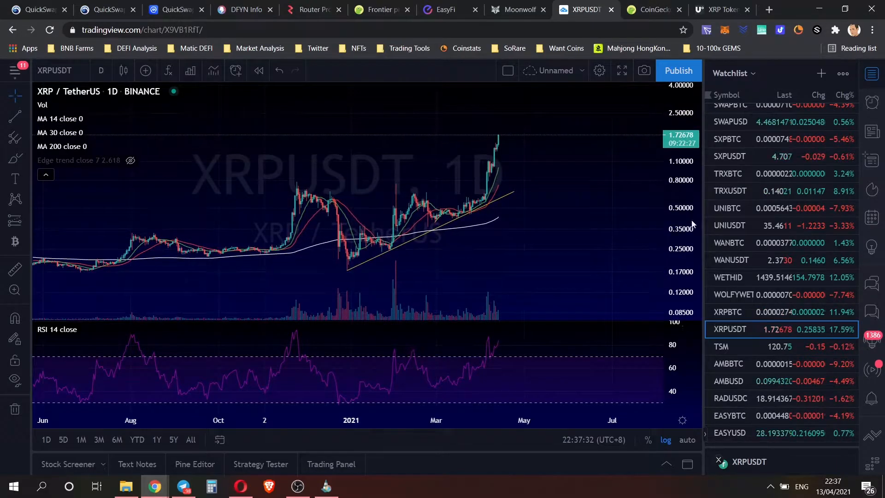
- Load the BTC.D daily dominance chart from the watchlist, showing the alt-season zones
{"action": "left_click", "coordinate": [731, 202]}
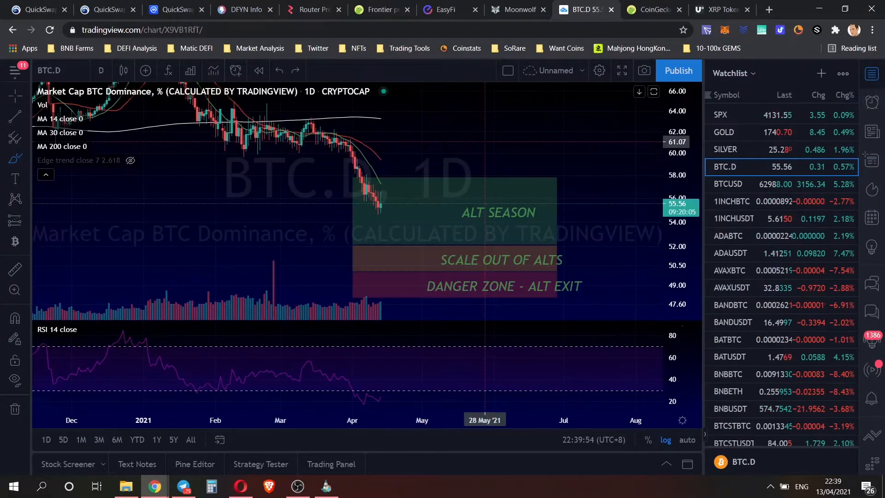
{"action": "mouse_move", "coordinate": [388, 194]}
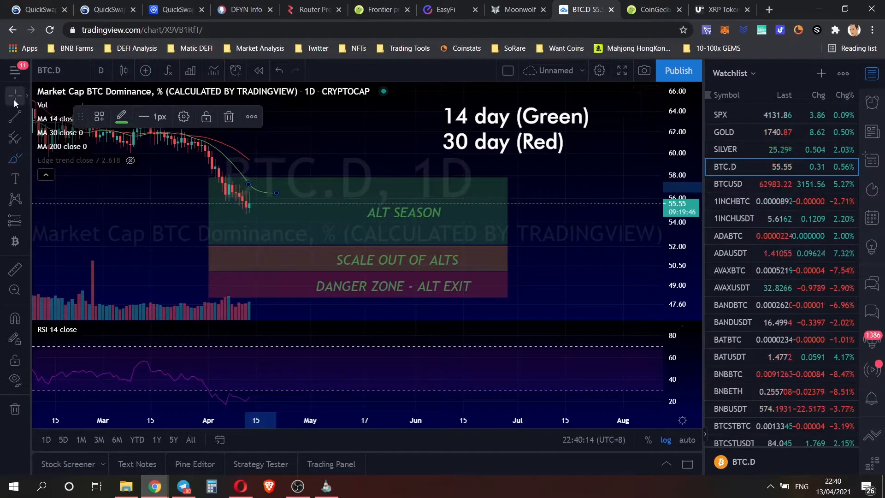
- Select the text tool to add the '14 day (Green) 30 day (Red)' note on the BTC.D chart
{"action": "left_click", "coordinate": [13, 96]}
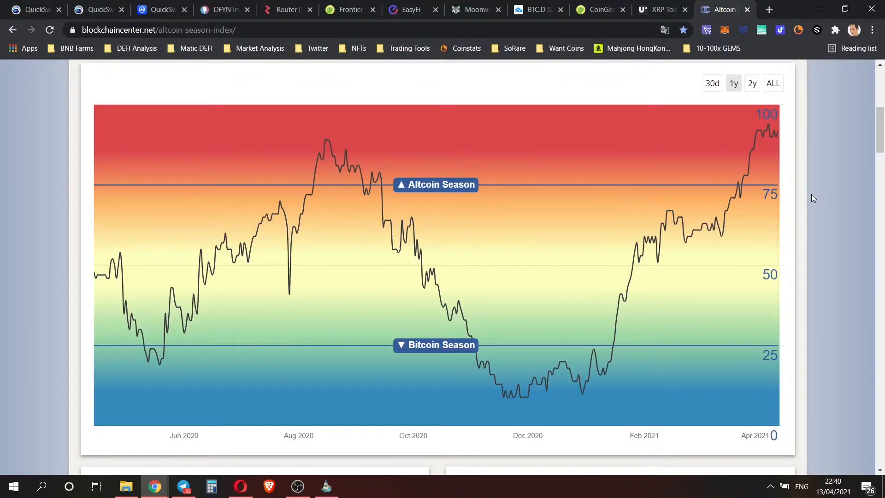
- Switch from the Altcoin Season Index back to the TradingView chart tab for MATICUSDT
{"action": "left_click", "coordinate": [585, 9]}
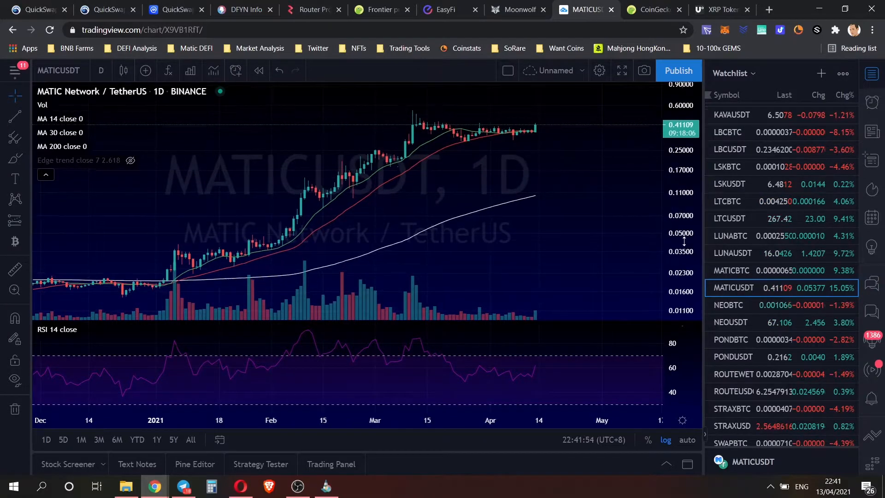
- Look through CoinGecko's top DEX rankings and the Polygon (MATIC) coin page
{"action": "left_click", "coordinate": [192, 9]}
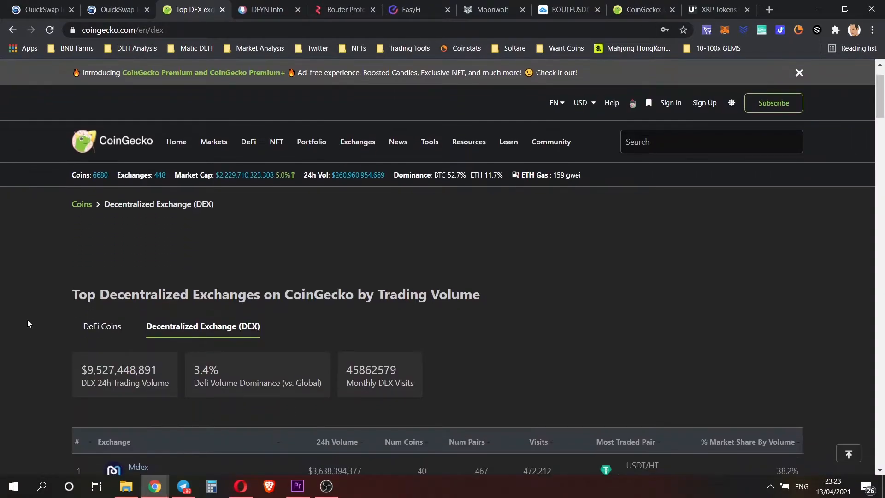
{"action": "scroll", "scroll_direction": "down", "scroll_amount": 3}
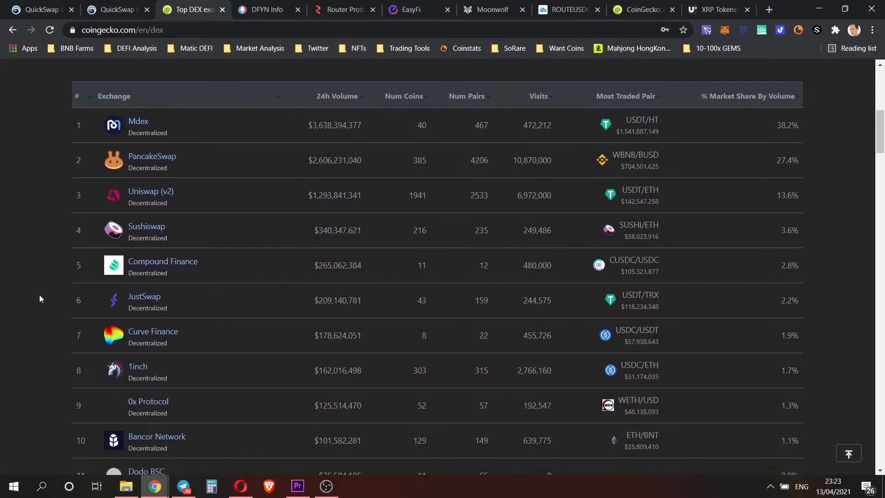
{"action": "scroll", "scroll_direction": "down", "scroll_amount": 3}
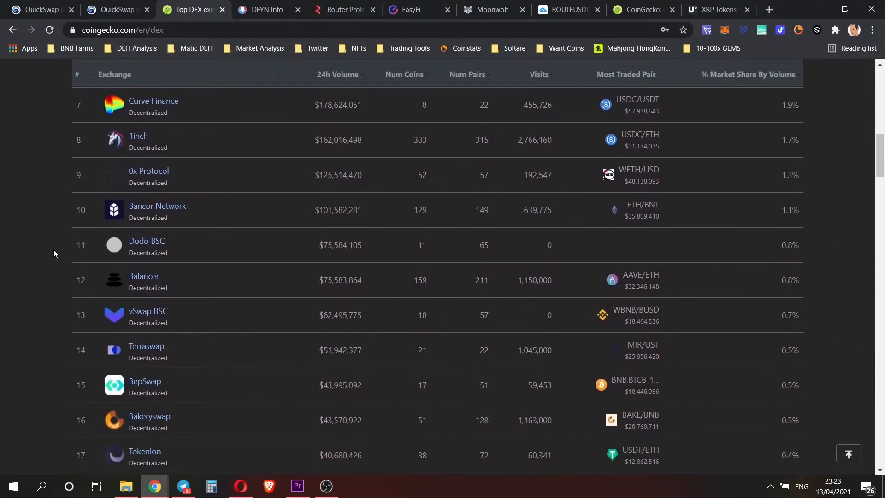
{"action": "scroll", "scroll_direction": "down", "scroll_amount": 3}
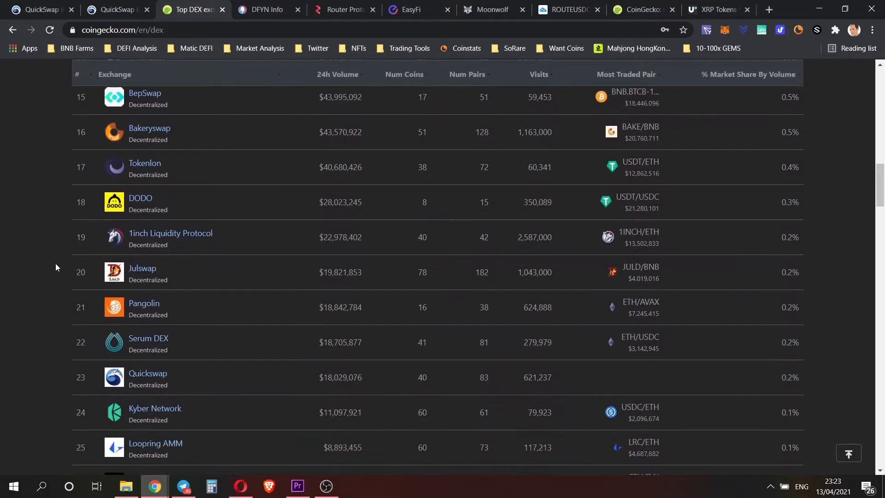
{"action": "scroll", "scroll_direction": "down", "scroll_amount": 3}
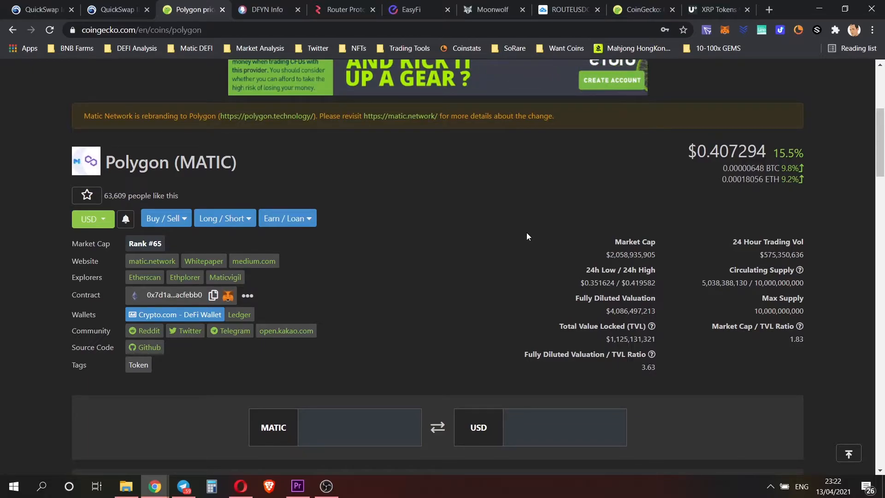
{"action": "scroll", "scroll_direction": "down", "scroll_amount": 3}
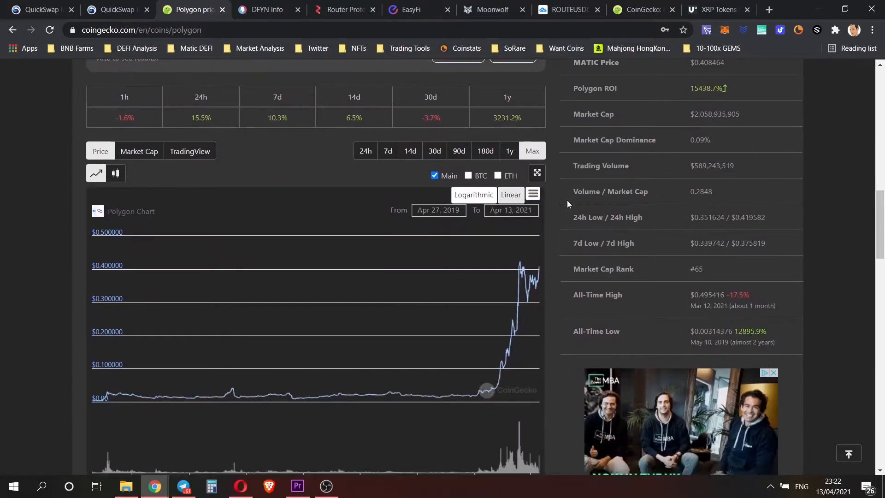
{"action": "scroll", "scroll_direction": "down", "scroll_amount": 3}
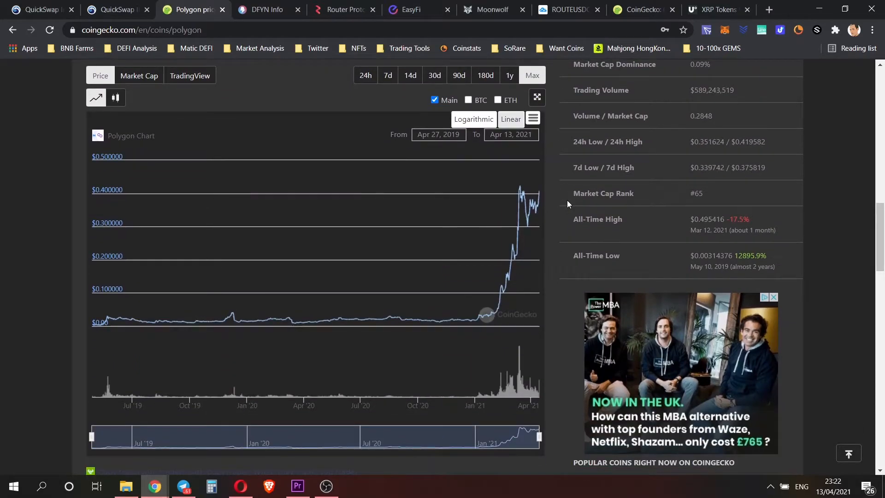
{"action": "mouse_move", "coordinate": [551, 226]}
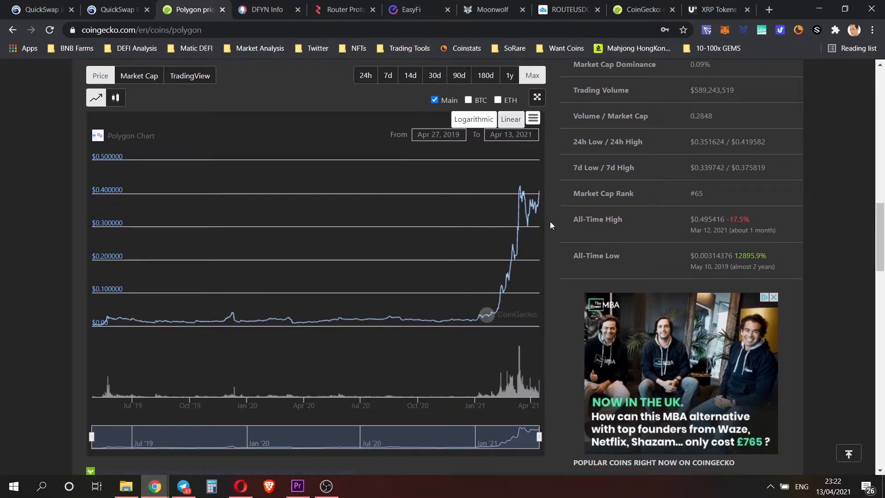
{"action": "mouse_move", "coordinate": [497, 314]}
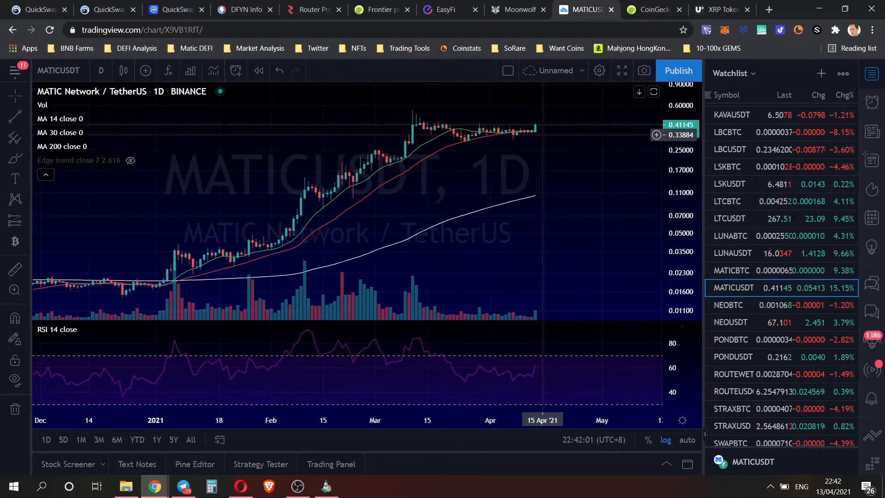
- Load the ROUTEUSDC daily chart with its rising trendline from the watchlist
{"action": "left_click", "coordinate": [735, 391]}
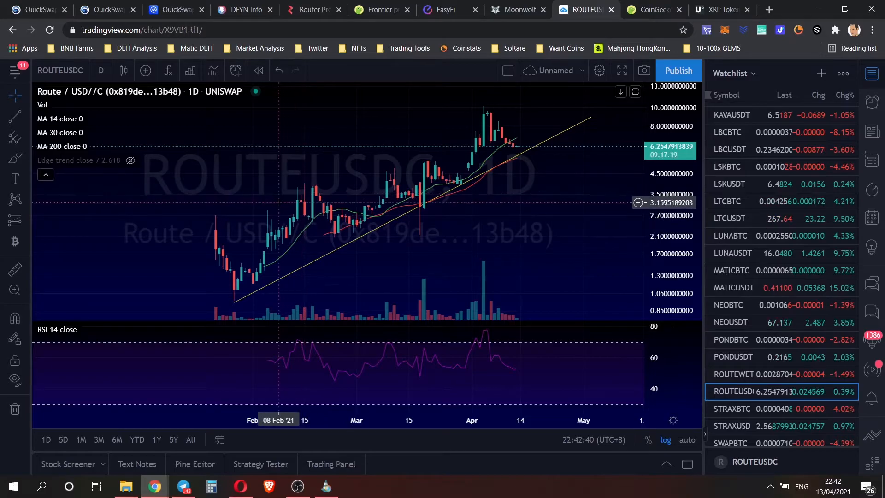
{"action": "mouse_move", "coordinate": [294, 219]}
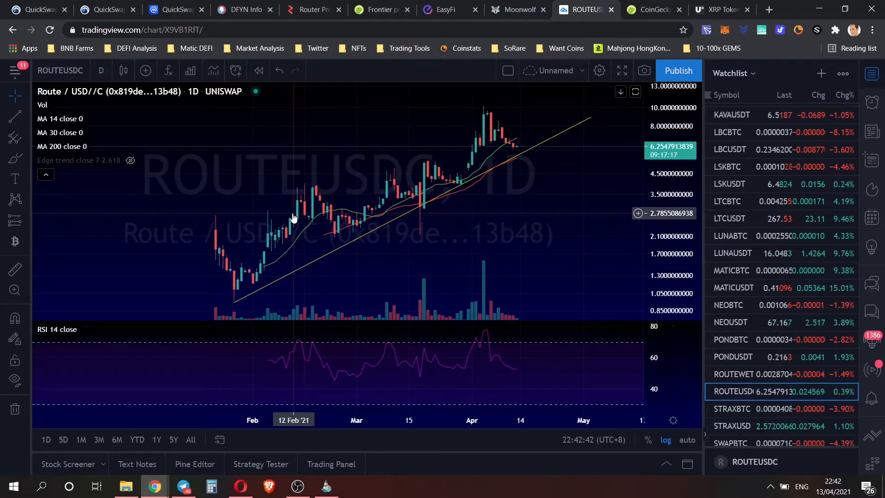
- Review QuickSwap (QUICK) price statistics and chart on CoinMarketCap
{"action": "left_click", "coordinate": [189, 9]}
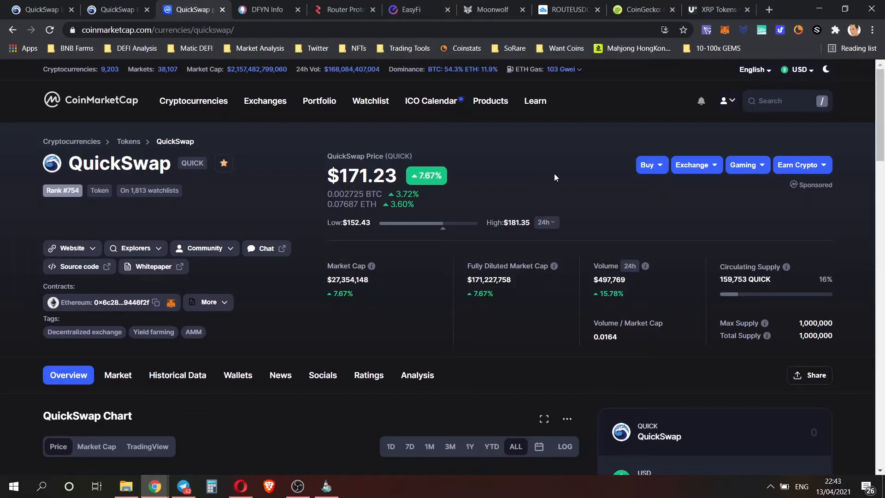
{"action": "scroll", "scroll_direction": "down", "scroll_amount": 3}
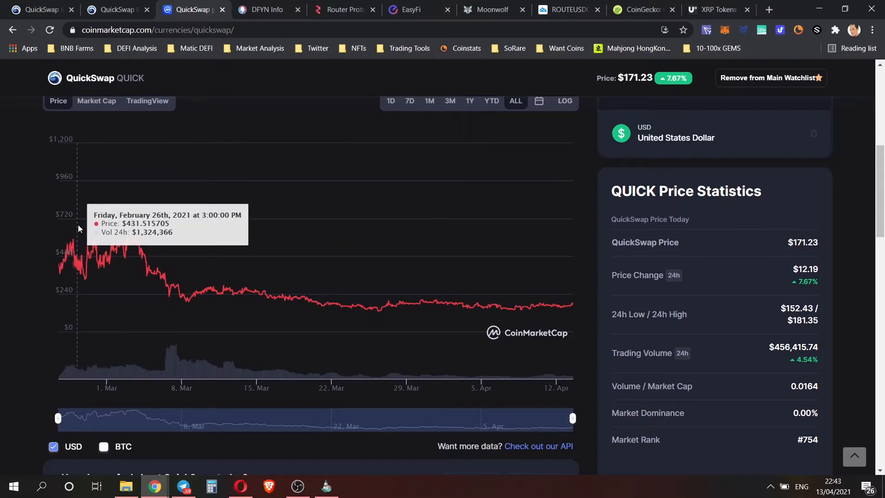
{"action": "mouse_move", "coordinate": [229, 277]}
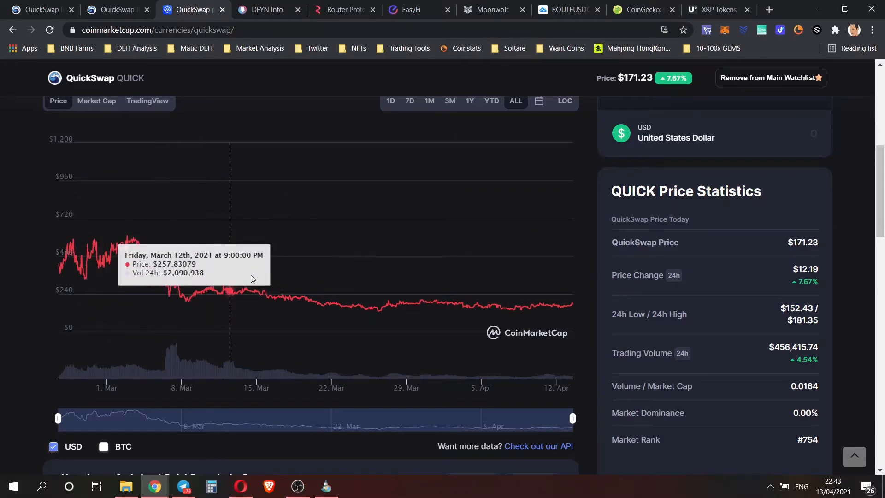
{"action": "mouse_move", "coordinate": [540, 306]}
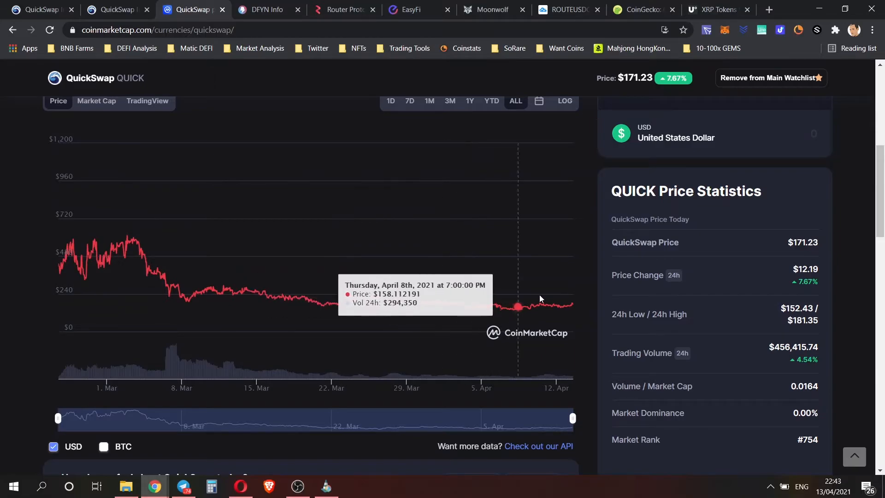
{"action": "mouse_move", "coordinate": [575, 304]}
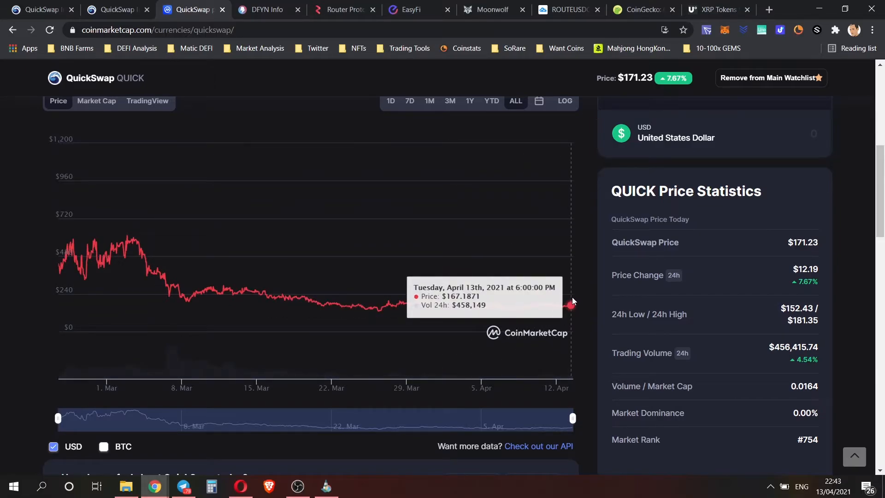
{"action": "mouse_move", "coordinate": [592, 282]}
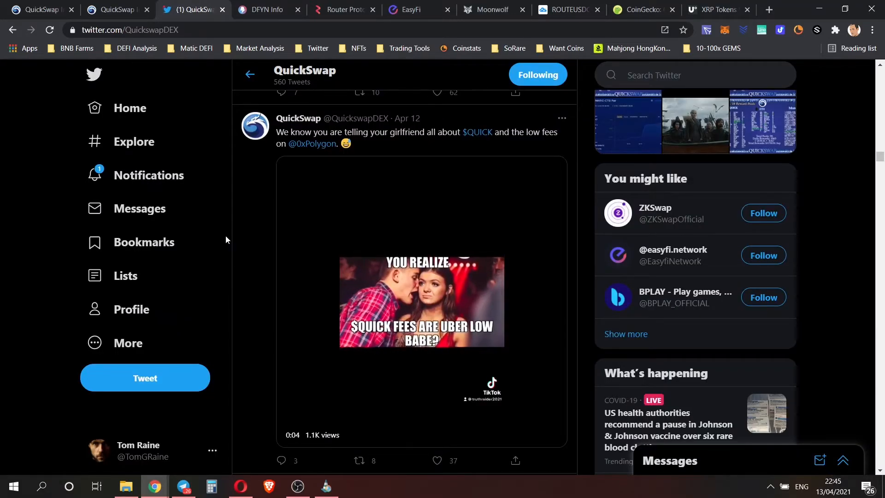
- Scroll through QuickSwap's recent tweets on its Twitter timeline
{"action": "scroll", "scroll_direction": "down", "scroll_amount": 3}
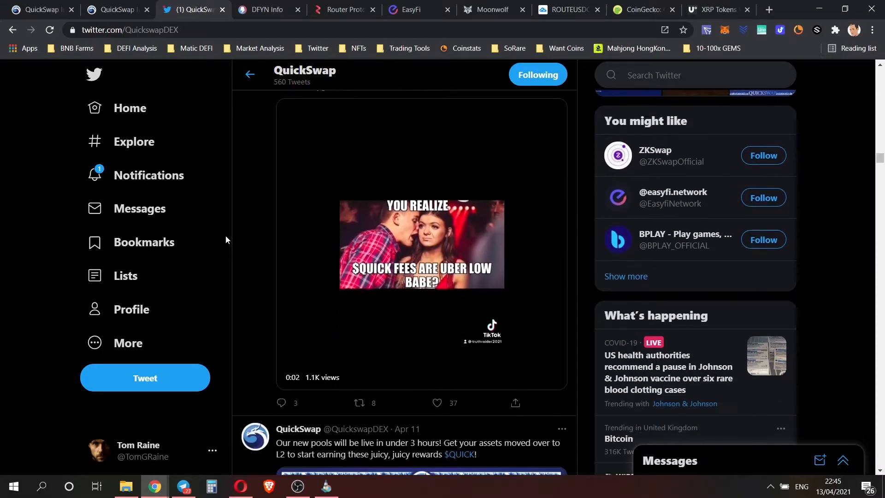
{"action": "scroll", "scroll_direction": "down", "scroll_amount": 3}
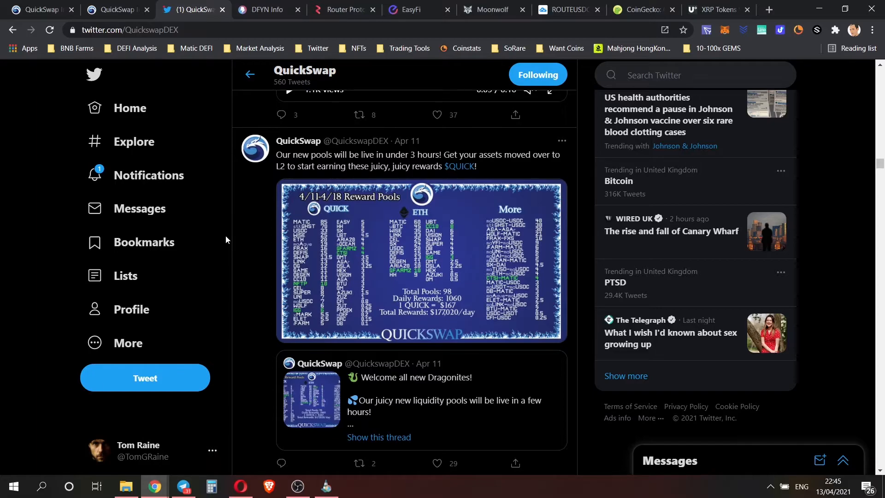
{"action": "scroll", "scroll_direction": "down", "scroll_amount": 3}
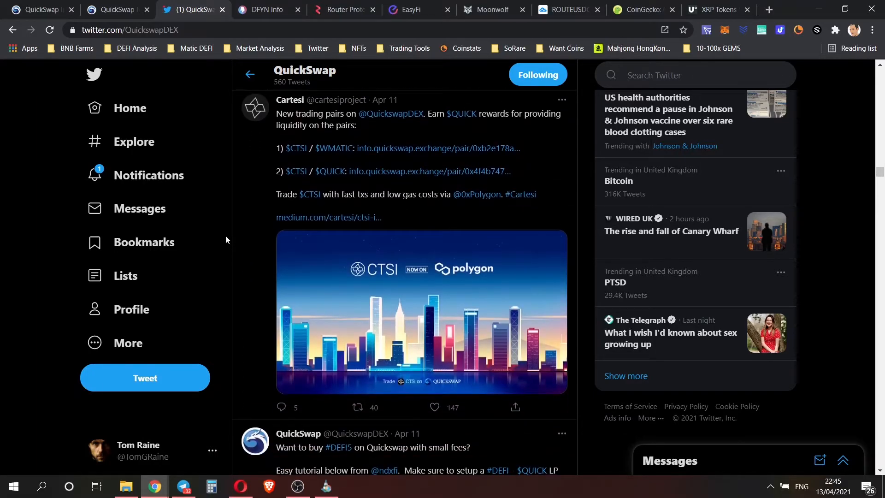
{"action": "scroll", "scroll_direction": "down", "scroll_amount": 3}
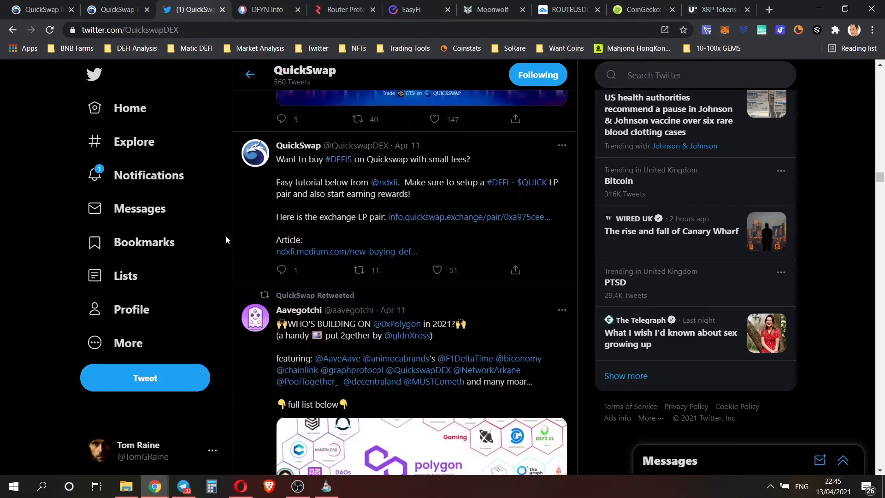
{"action": "scroll", "scroll_direction": "down", "scroll_amount": 3}
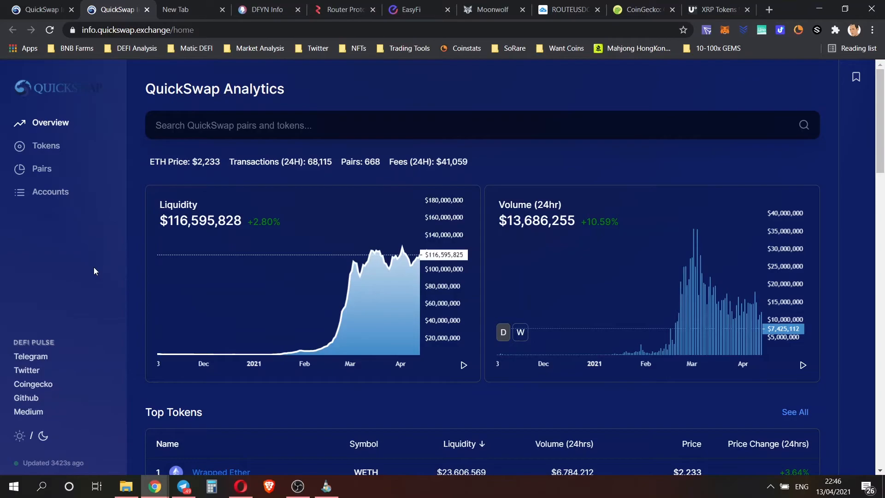
{"action": "mouse_move", "coordinate": [104, 289]}
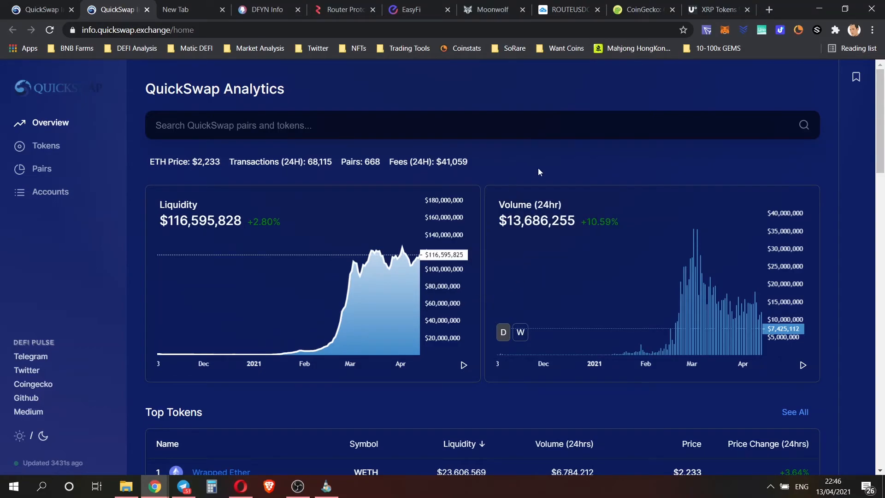
- Return to the CoinMarketCap QUICK page and its price chart
{"action": "left_click", "coordinate": [192, 9]}
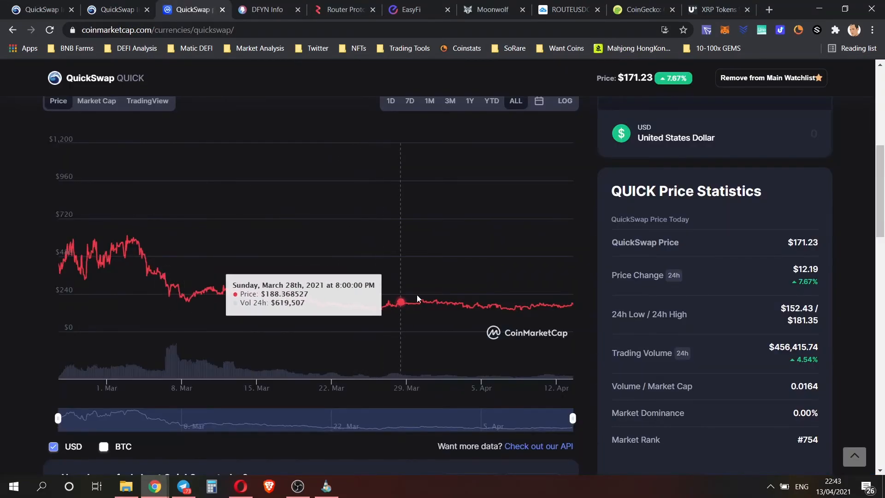
{"action": "mouse_move", "coordinate": [574, 308]}
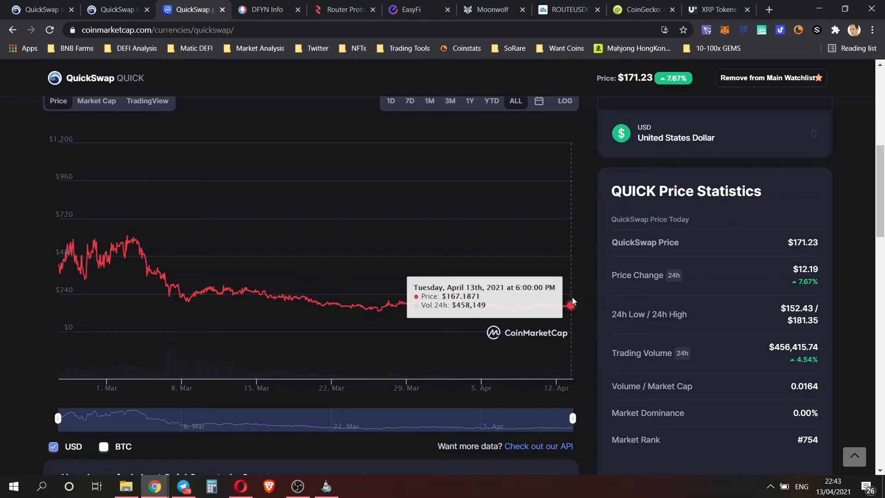
{"action": "mouse_move", "coordinate": [593, 276]}
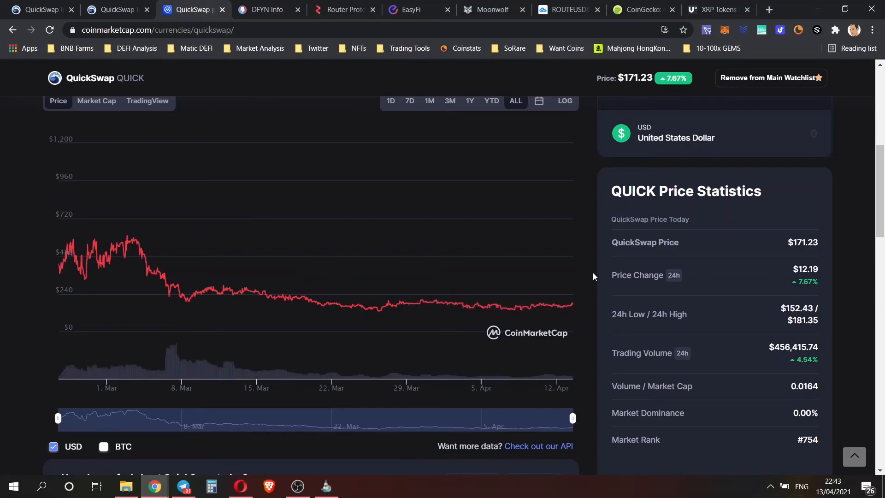